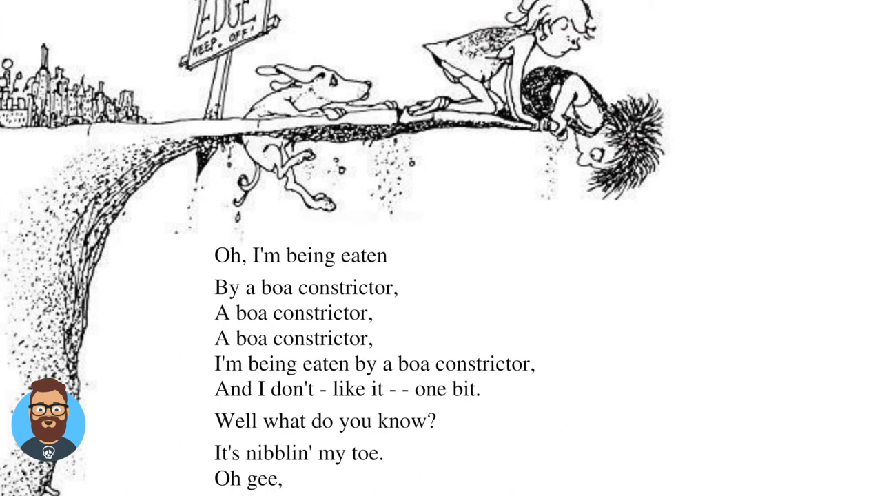
scroll(down, 3)
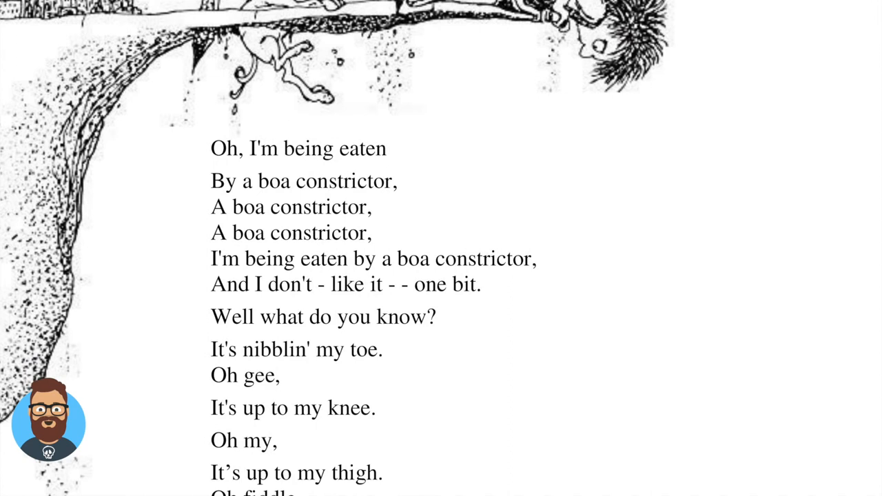
scroll(down, 3)
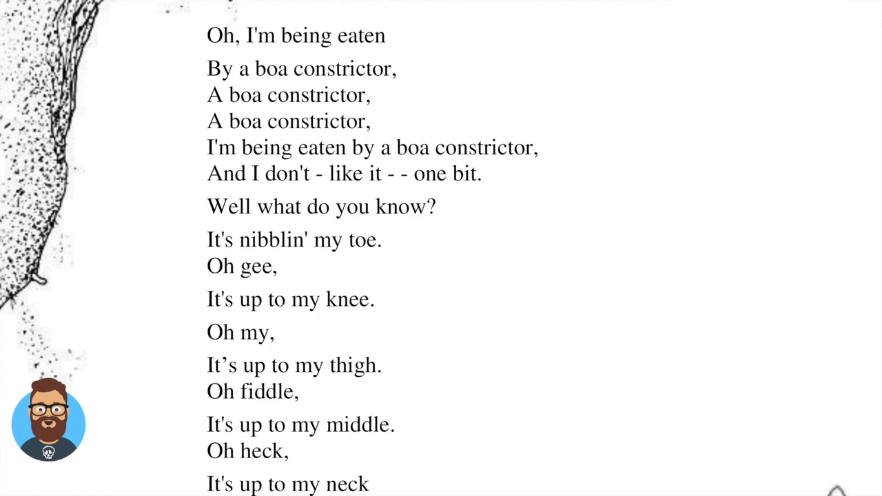